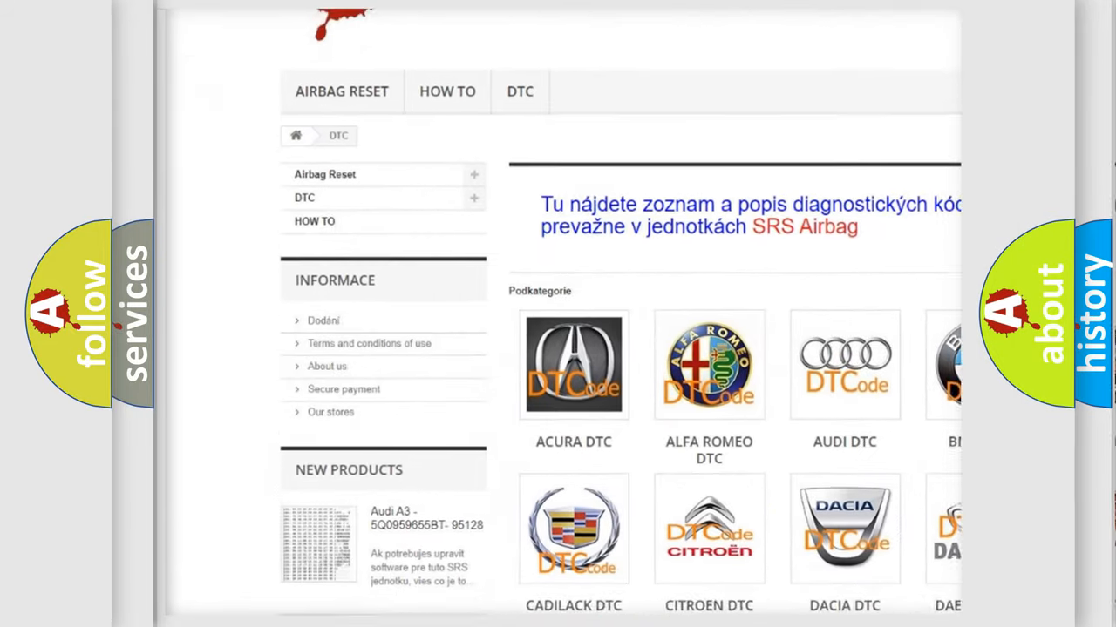
Scroll down the airbagreset.sk DTC page past the brand logos to the B-series code list
scroll("down", 3)
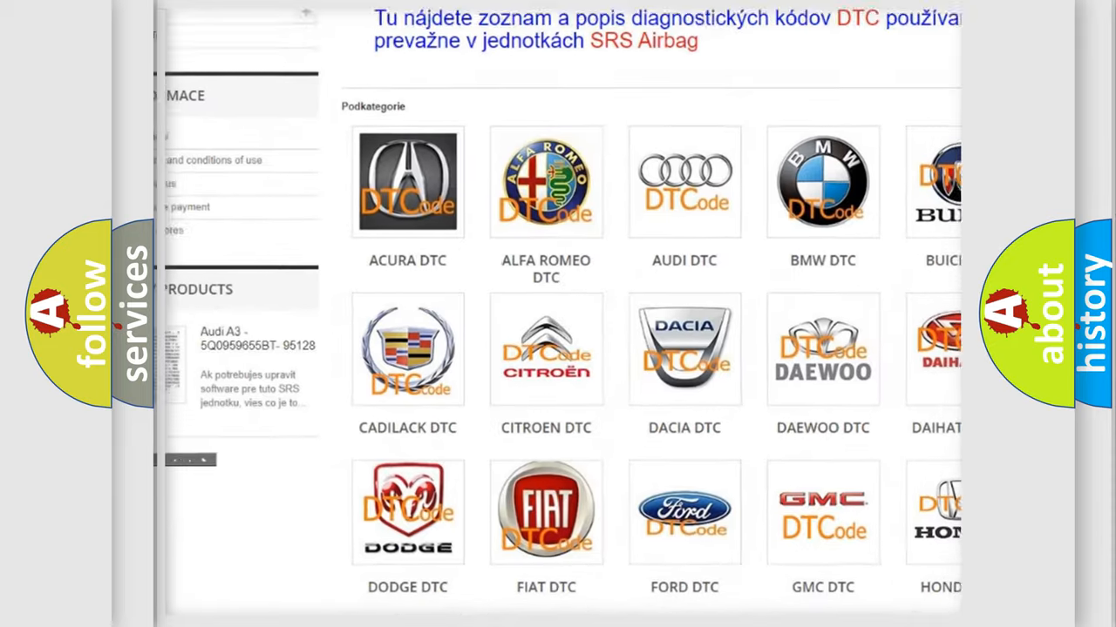
scroll("down", 3)
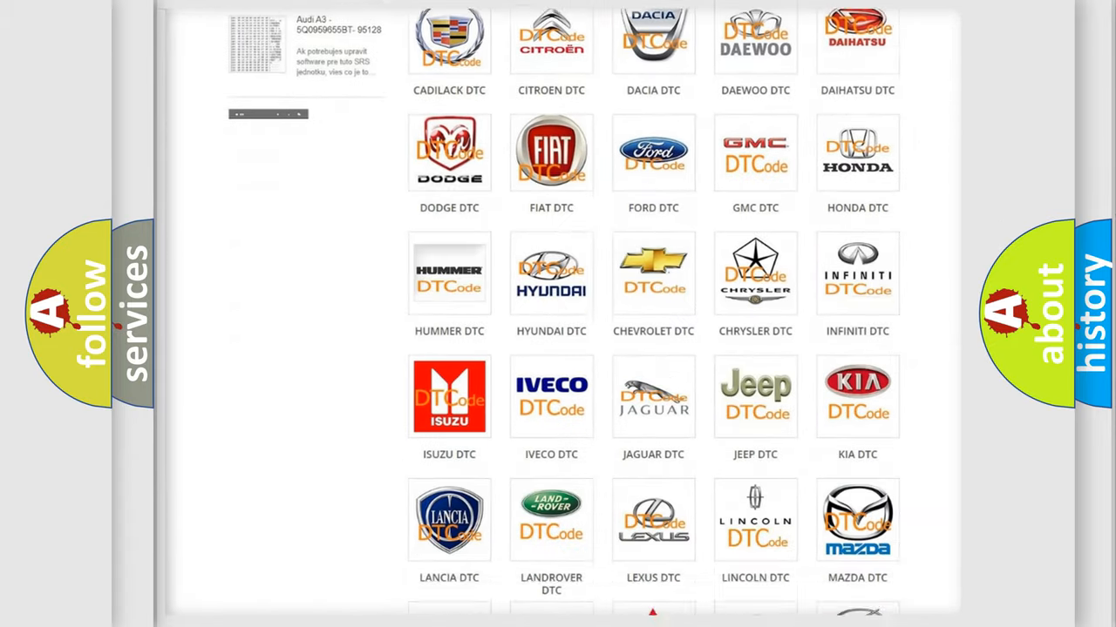
scroll("down", 3)
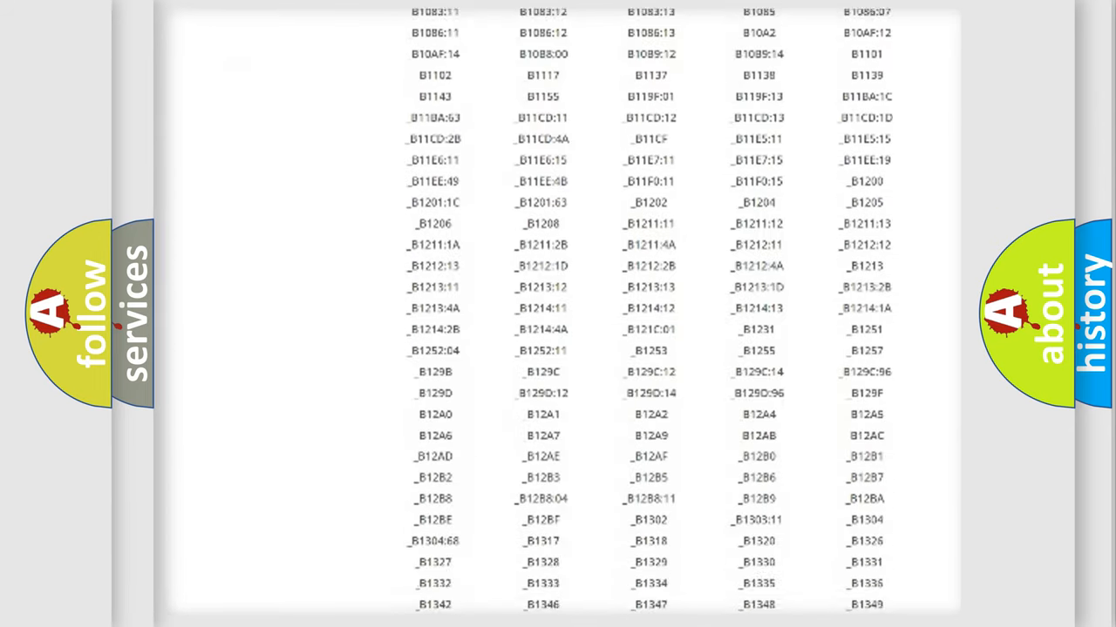
scroll("down", 3)
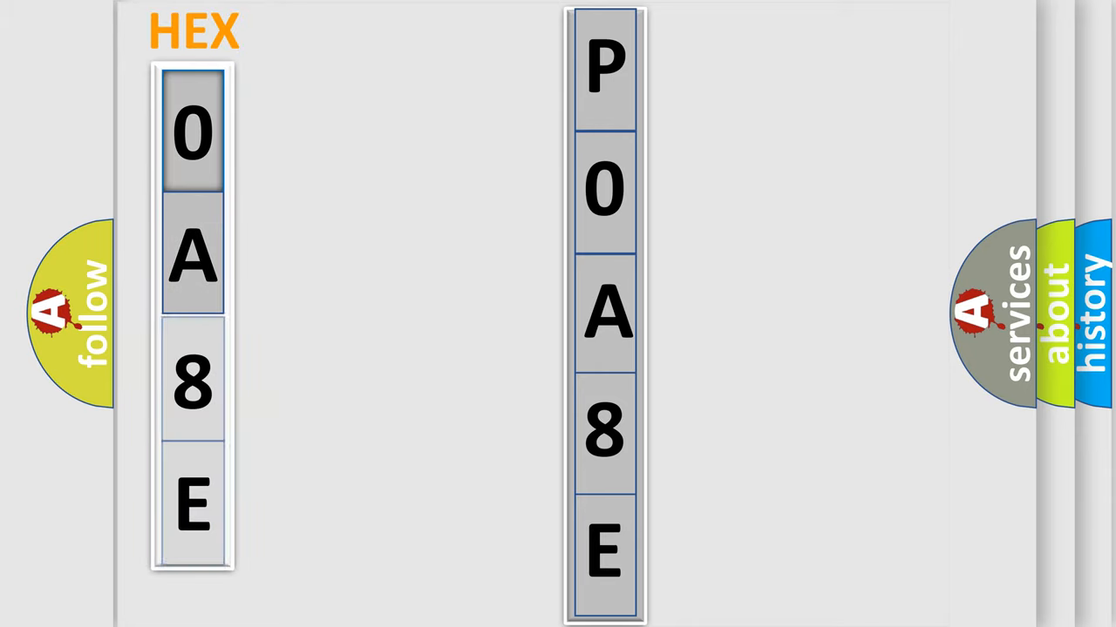
Advance the slide so P0A8E splits into hex digits 0 A 8 E with a bits column
left_click(192, 131)
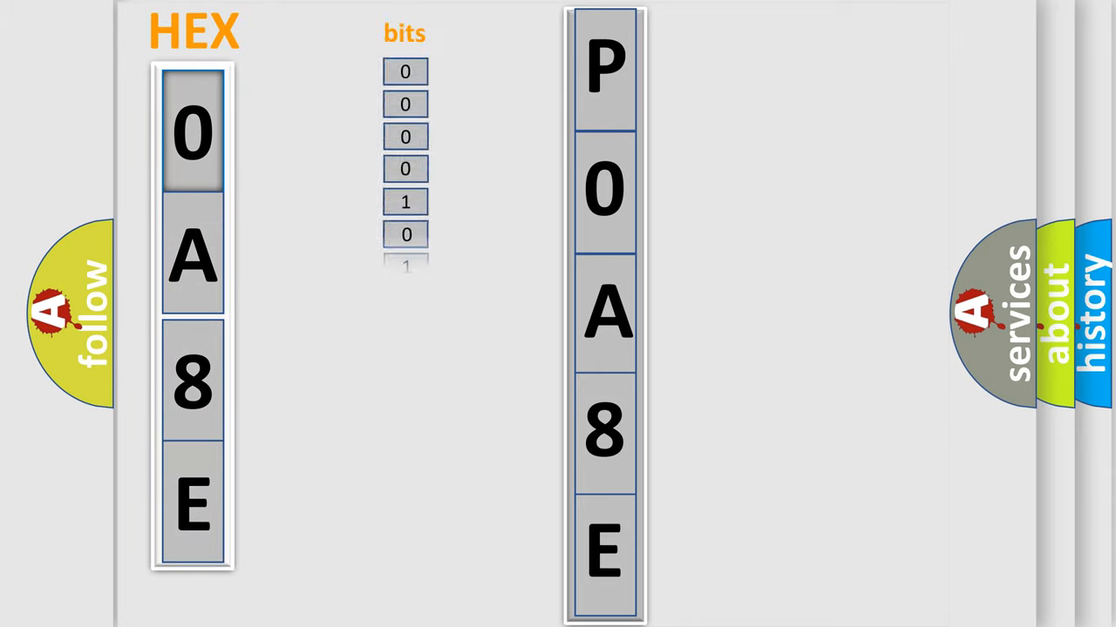